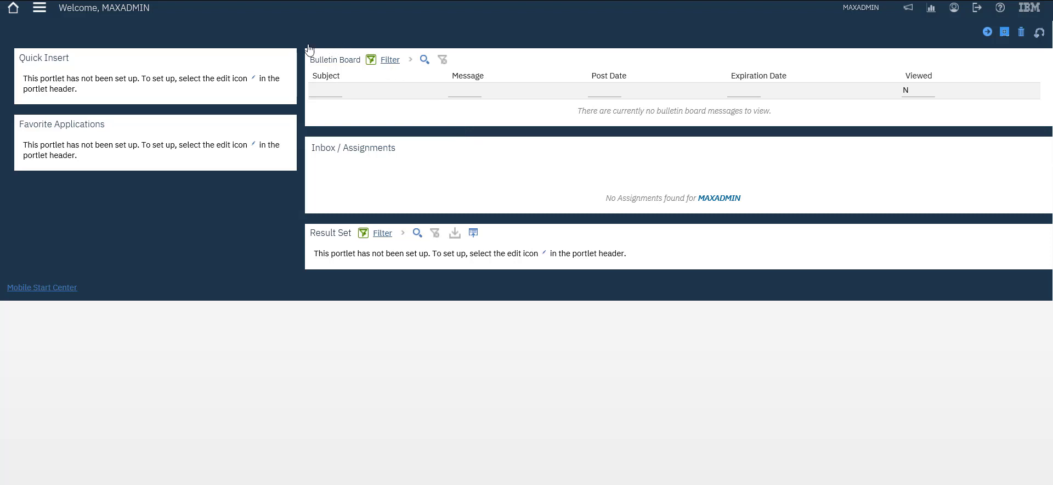
{"action": "mouse_move", "coordinate": [208, 82]}
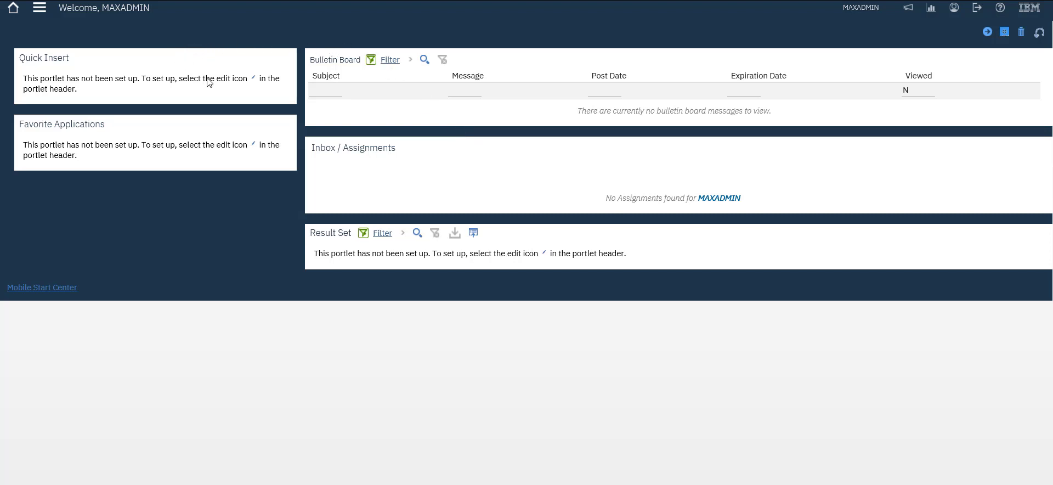
{"action": "mouse_move", "coordinate": [316, 193]}
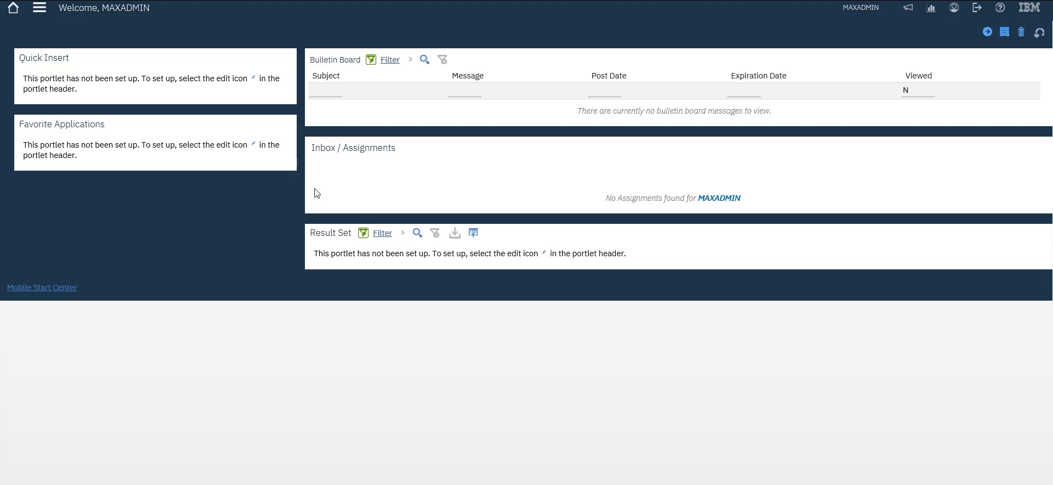
{"action": "mouse_move", "coordinate": [289, 196]}
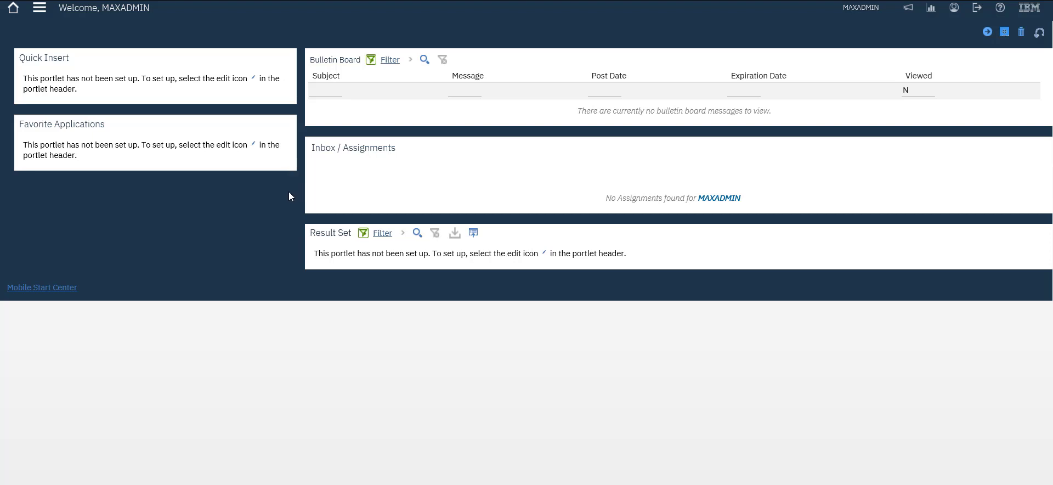
{"action": "mouse_move", "coordinate": [480, 408]}
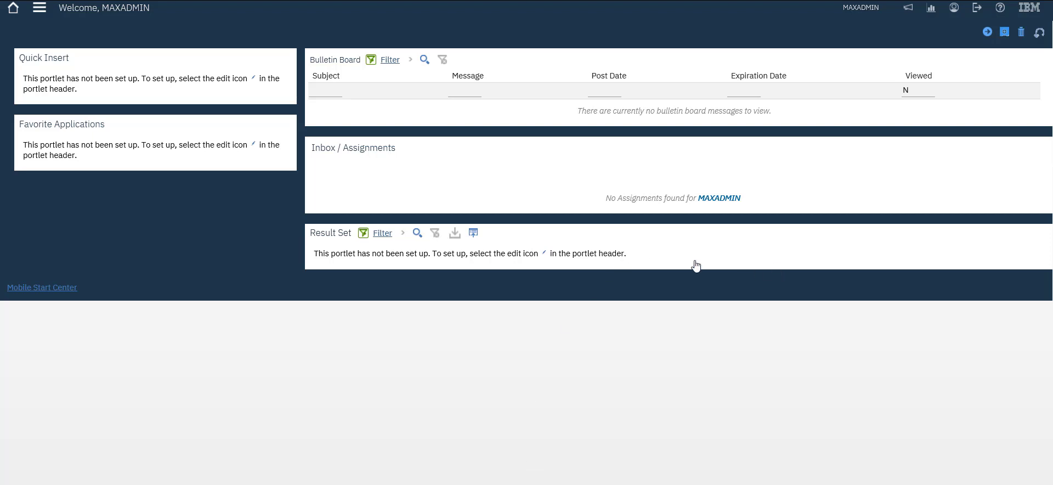
{"action": "mouse_move", "coordinate": [653, 252]}
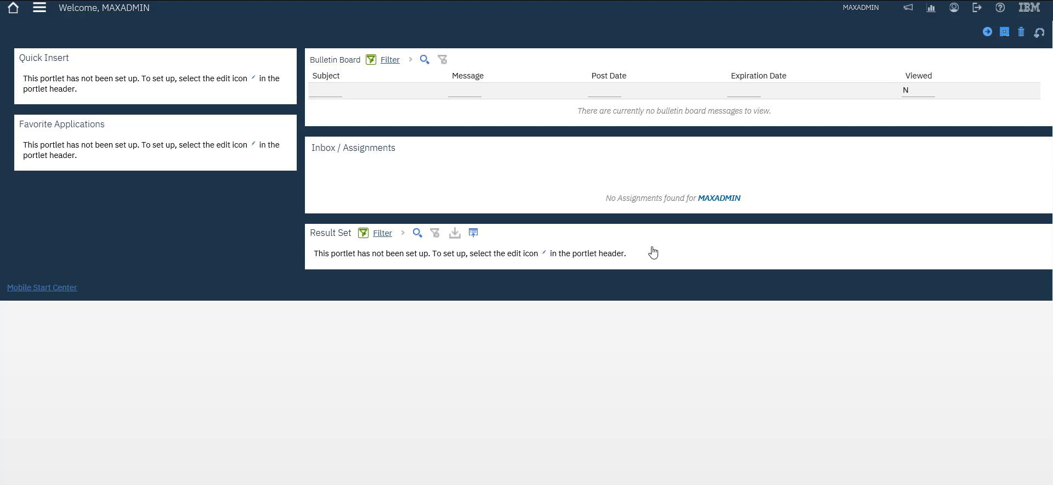
{"action": "mouse_move", "coordinate": [686, 242]}
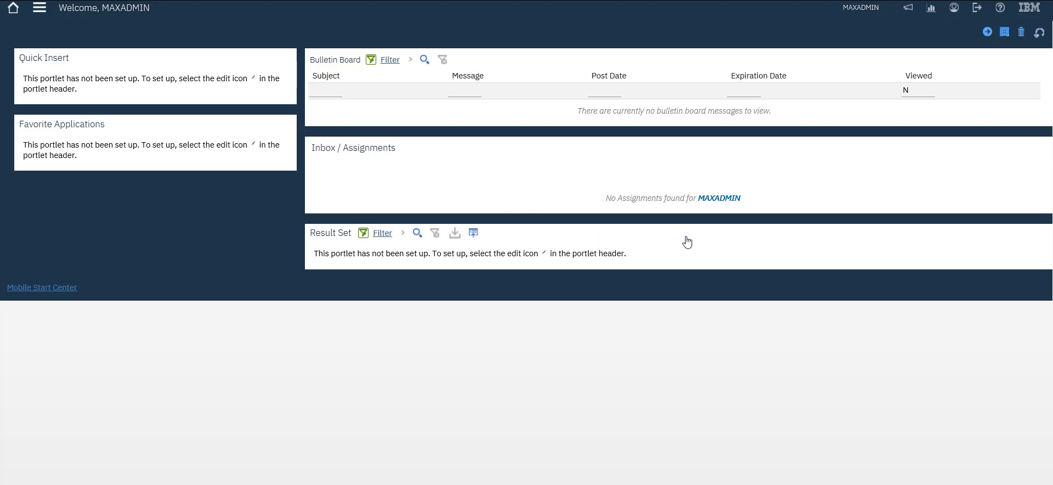
{"action": "mouse_move", "coordinate": [594, 294]}
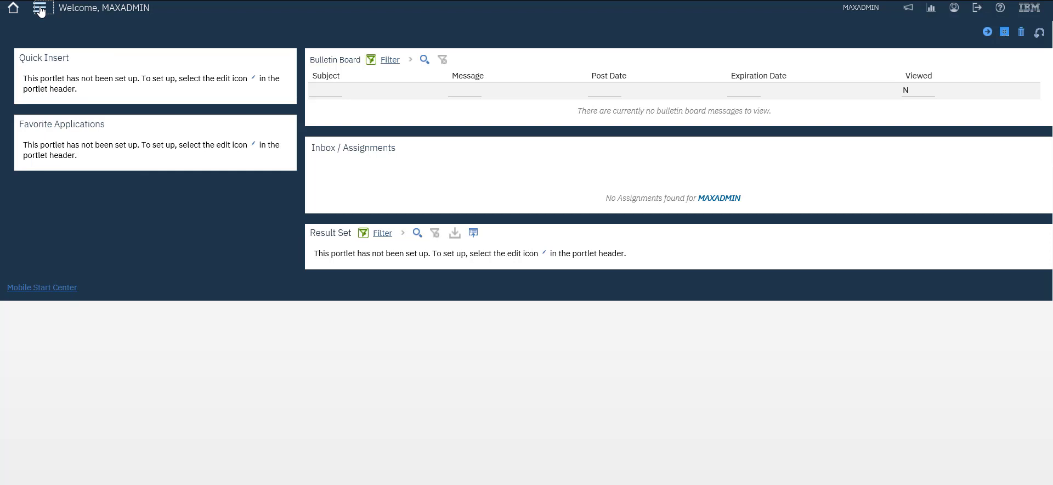
Step: Go to the Work Order Tracking application from the Start Center menu
{"action": "right_click", "coordinate": [41, 10]}
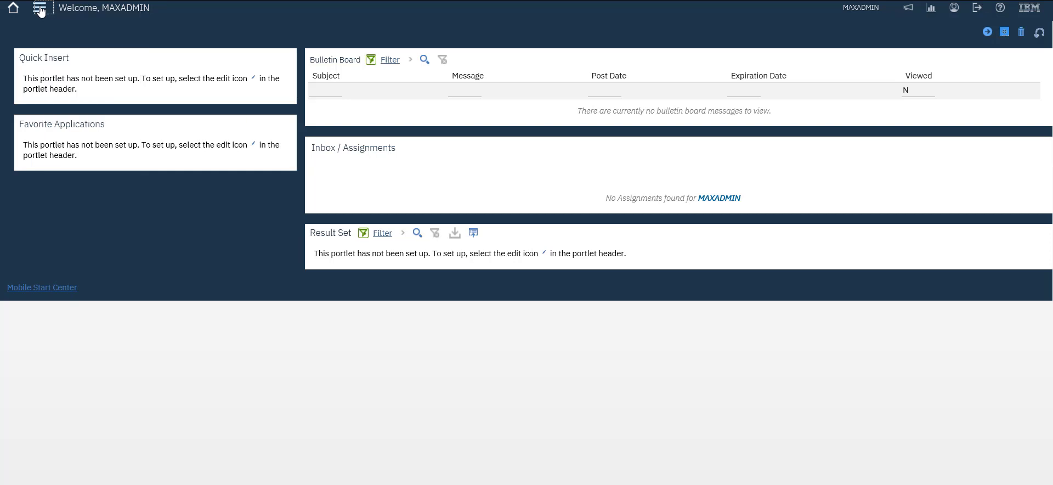
{"action": "left_click", "coordinate": [41, 8]}
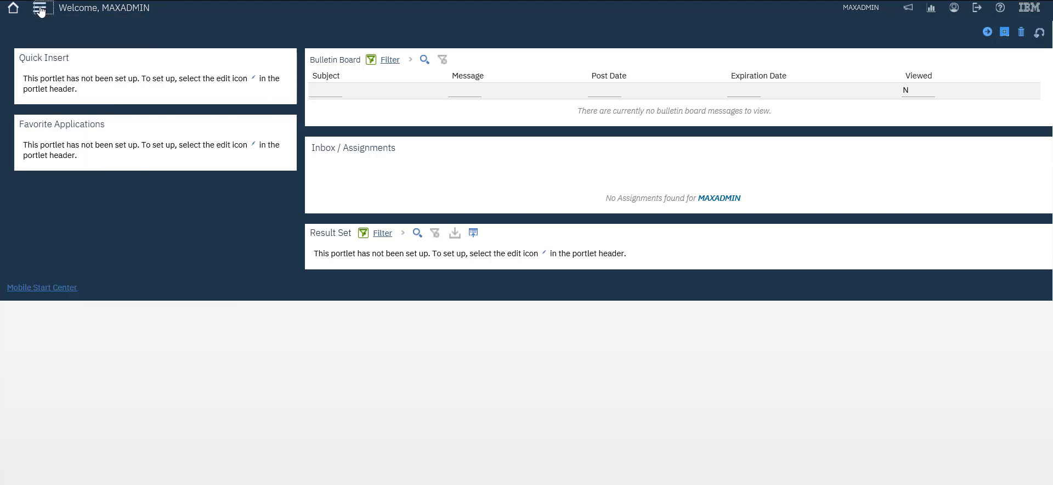
{"action": "left_click", "coordinate": [41, 10]}
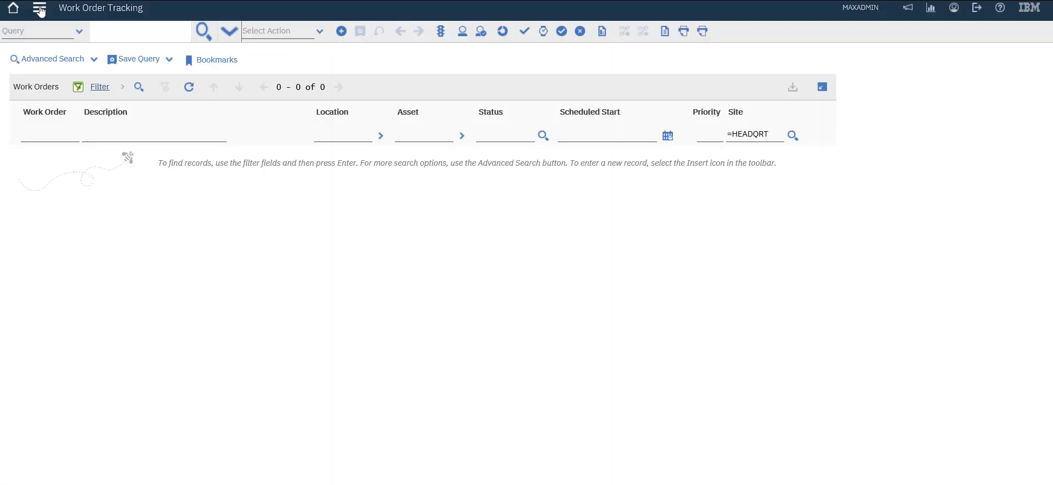
Step: Run an Advanced Search with History? = Y, returning 19 HEADQRT work orders
{"action": "left_click", "coordinate": [49, 134]}
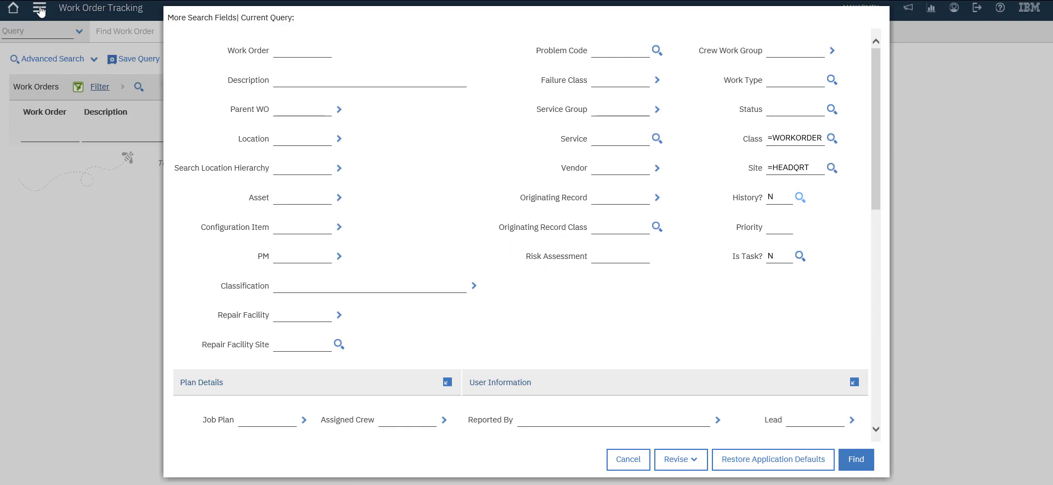
{"action": "left_click", "coordinate": [800, 196]}
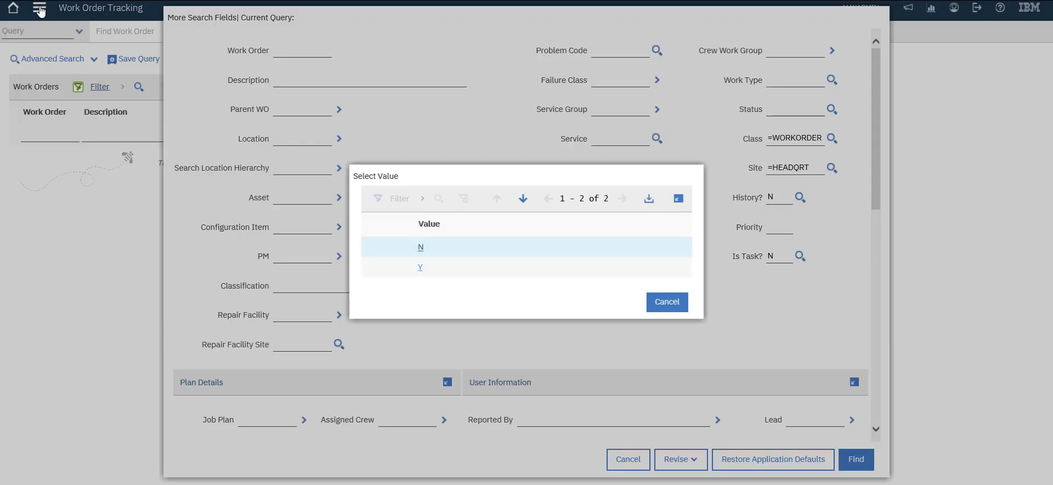
{"action": "left_click", "coordinate": [420, 267]}
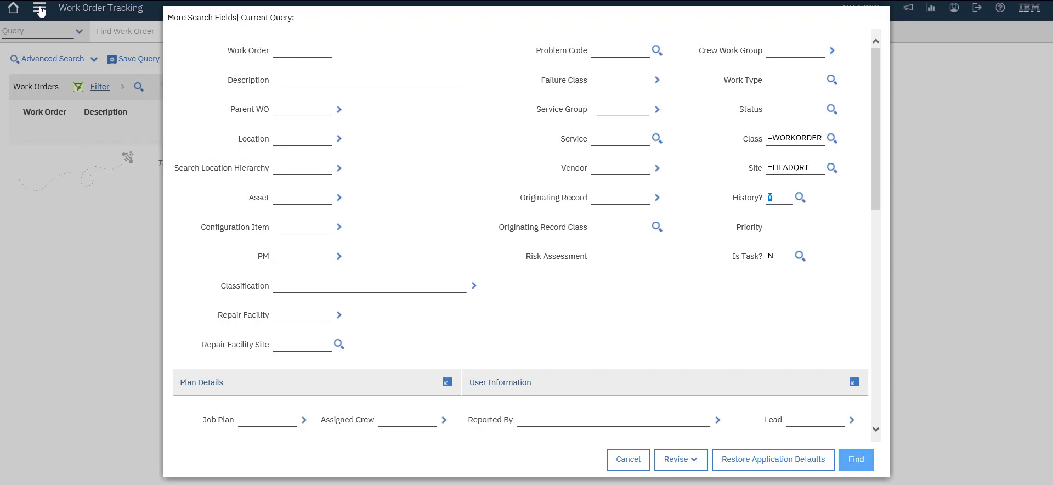
{"action": "left_click", "coordinate": [856, 460]}
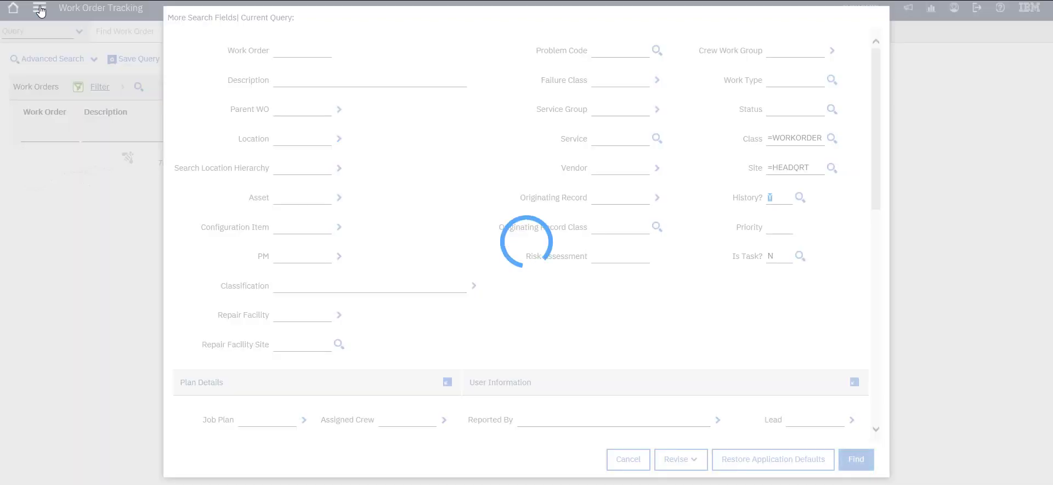
{"action": "left_click", "coordinate": [856, 459]}
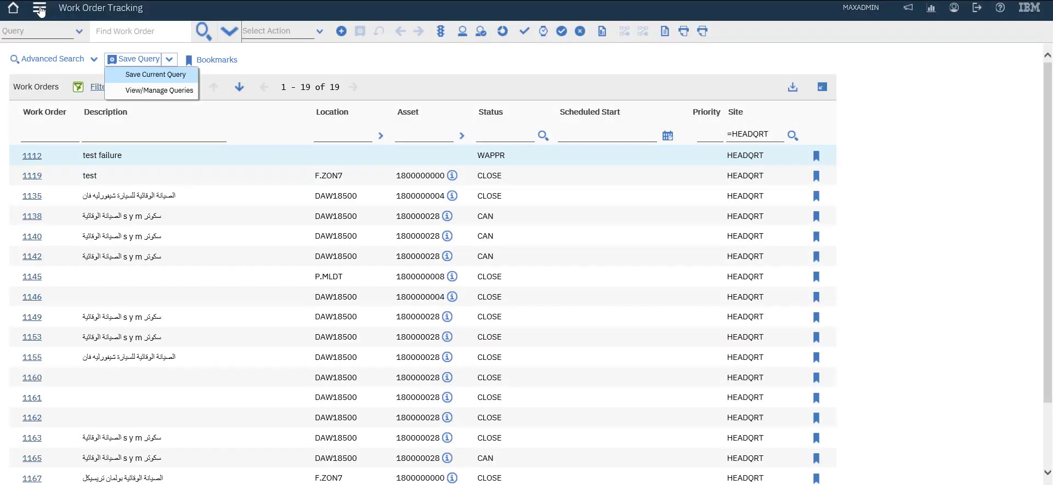
Step: Save the search as public query 'Closed WOs' described 'Closed Workorders', then return home
{"action": "left_click", "coordinate": [154, 74]}
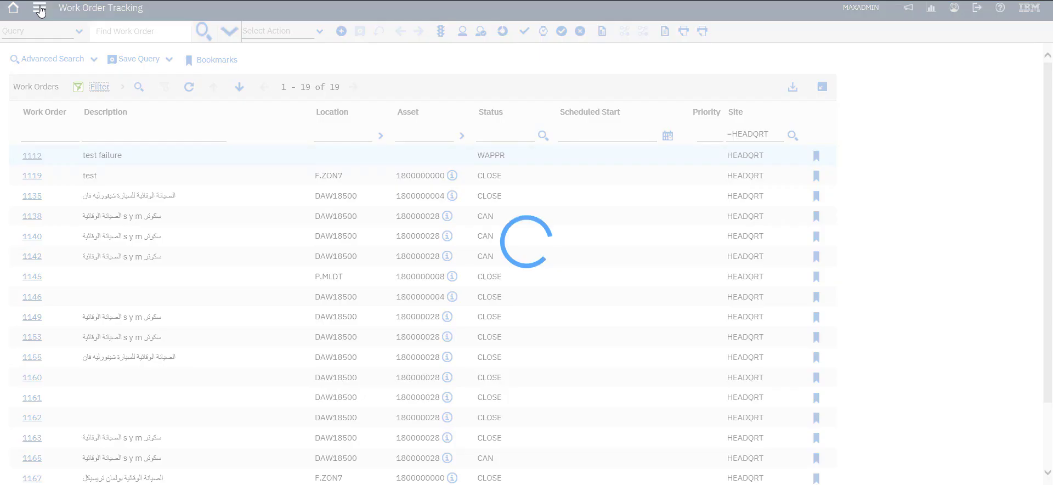
{"action": "left_click", "coordinate": [132, 60]}
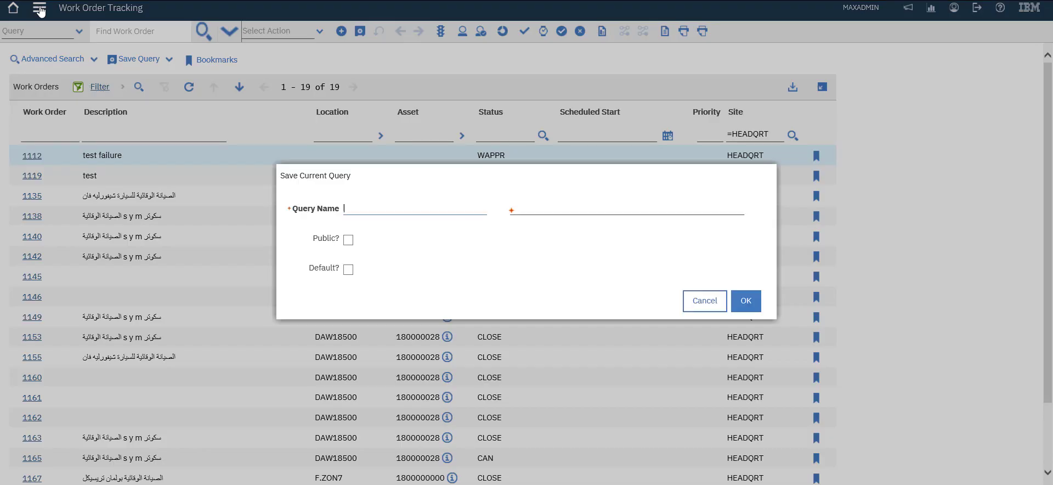
{"action": "type", "text": "Closed WO"}
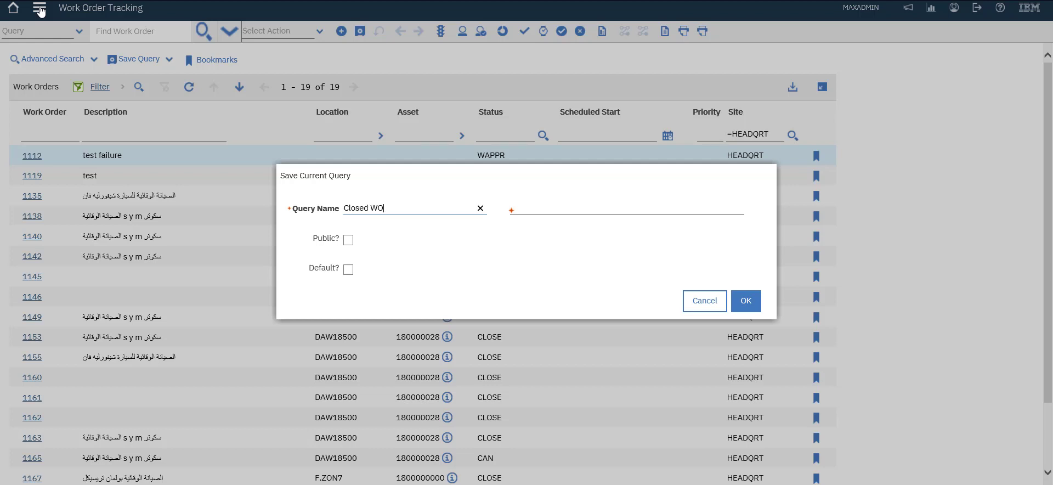
{"action": "type", "text": "Closed Wor"}
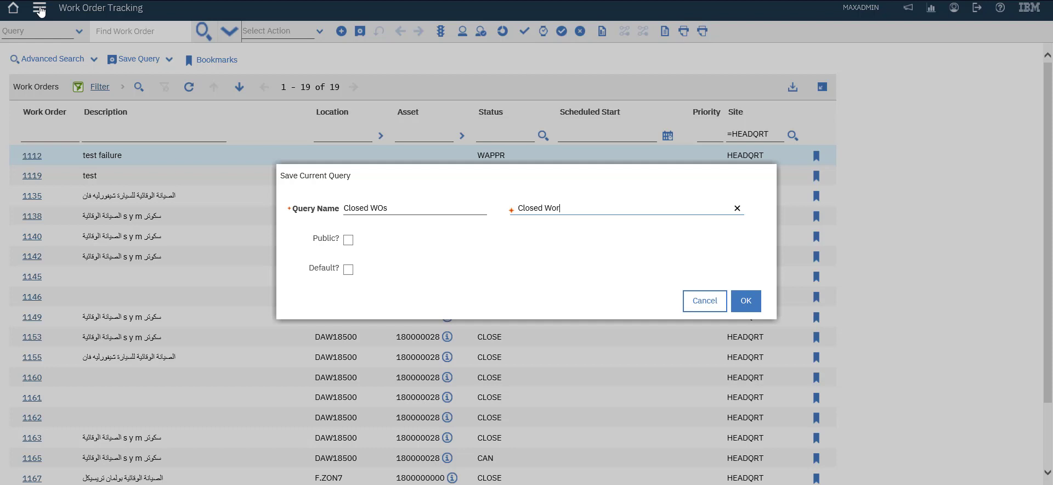
{"action": "type", "text": "korders"}
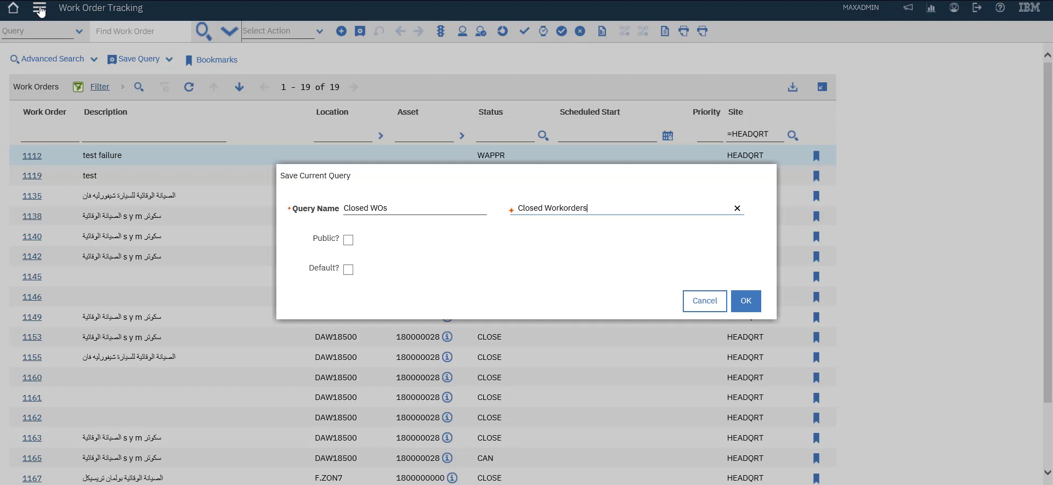
{"action": "left_click", "coordinate": [349, 239]}
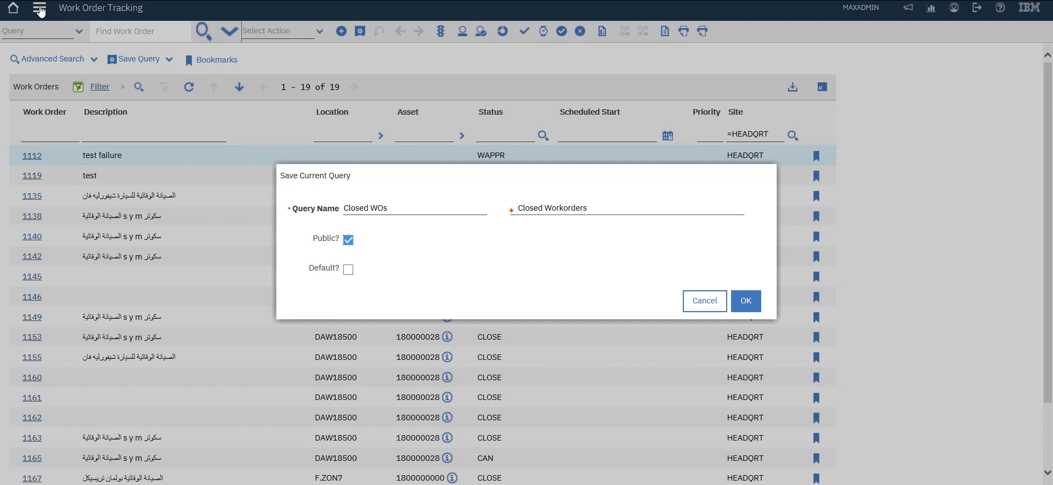
{"action": "left_click", "coordinate": [746, 301]}
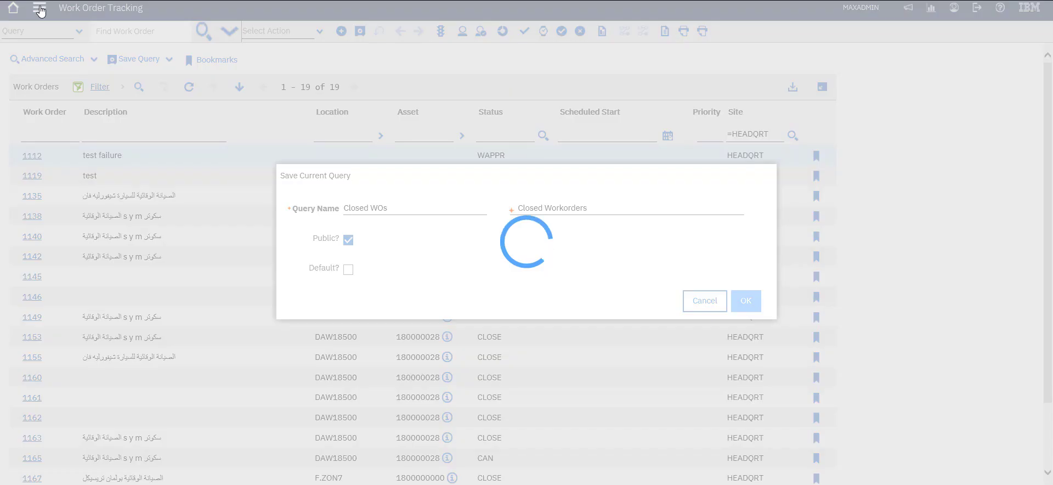
{"action": "left_click", "coordinate": [746, 301]}
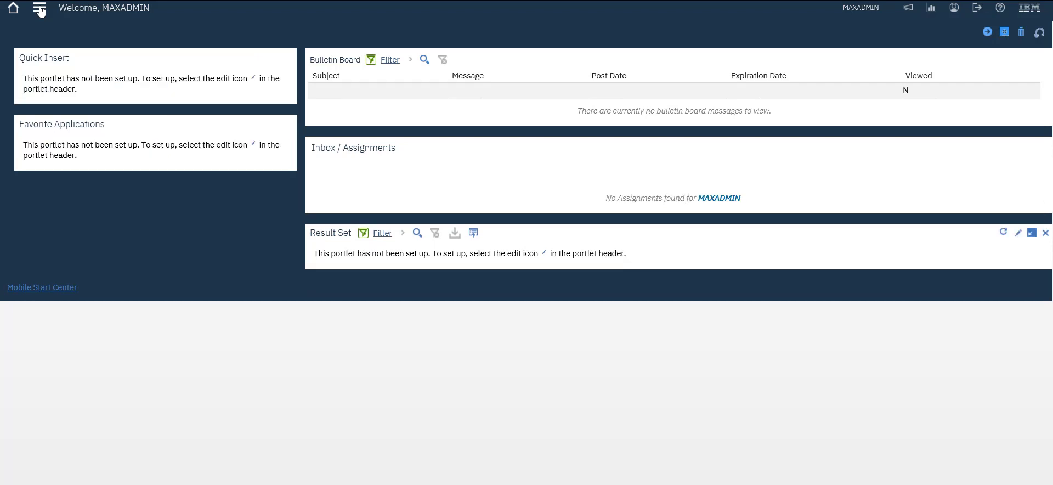
Step: Enter edit mode for the Start Center's Result Set portlet
{"action": "left_click", "coordinate": [39, 10]}
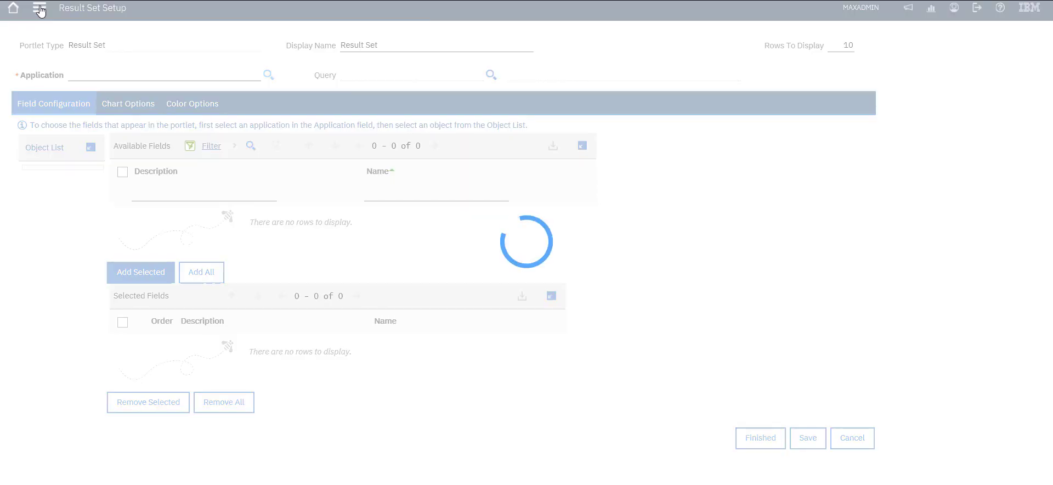
Step: Choose WOTRACK (Work Order Tracking) as the portlet's application
{"action": "left_click", "coordinate": [268, 74]}
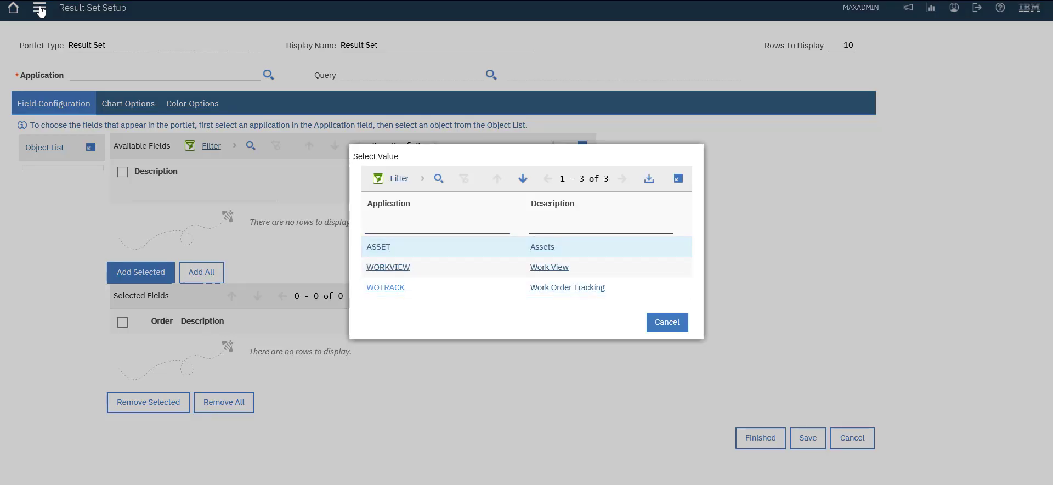
{"action": "left_click", "coordinate": [379, 247]}
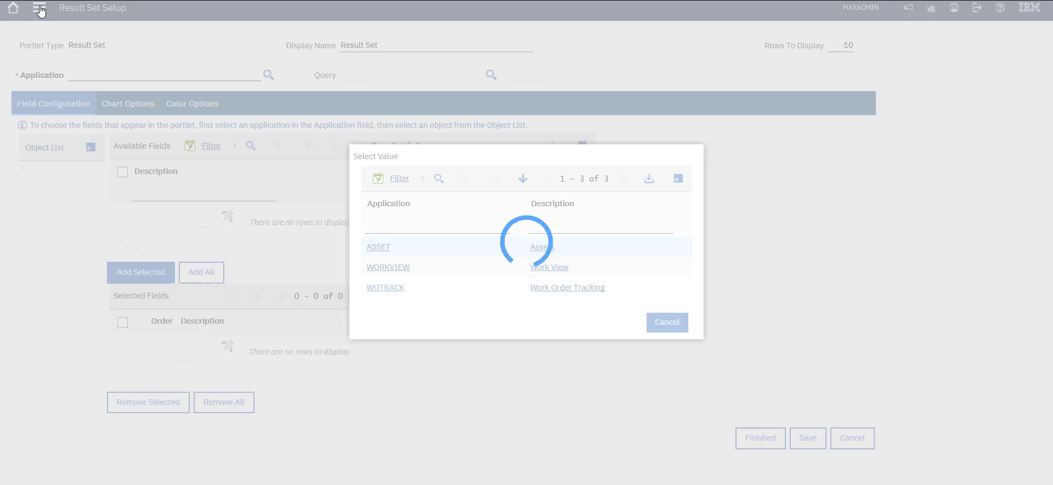
{"action": "left_click", "coordinate": [385, 286]}
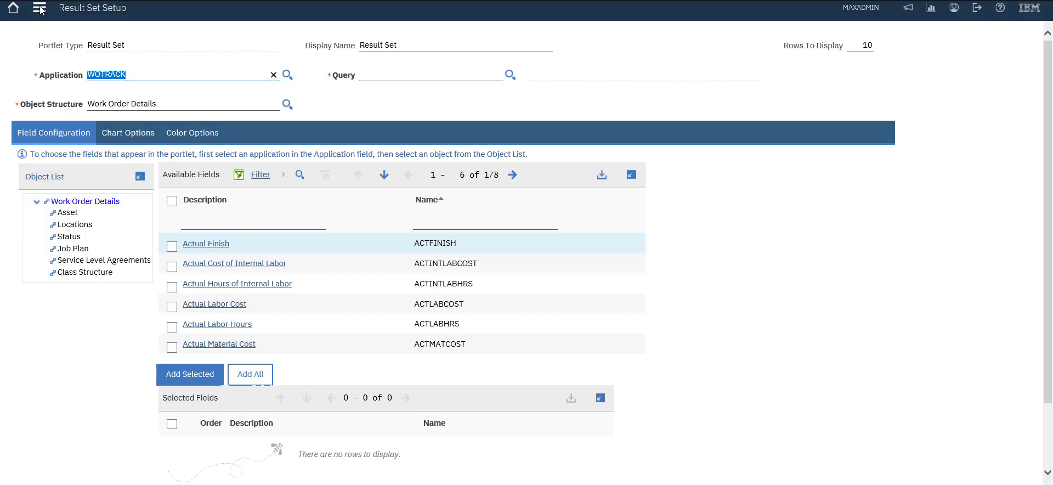
{"action": "mouse_move", "coordinate": [512, 78]}
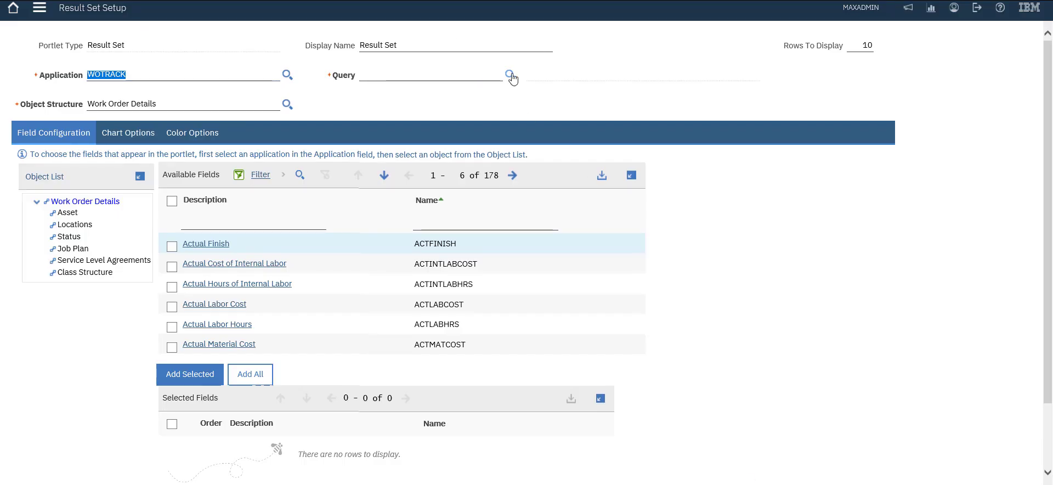
Step: Select the saved query Closed WOs for the portlet
{"action": "left_click", "coordinate": [511, 76]}
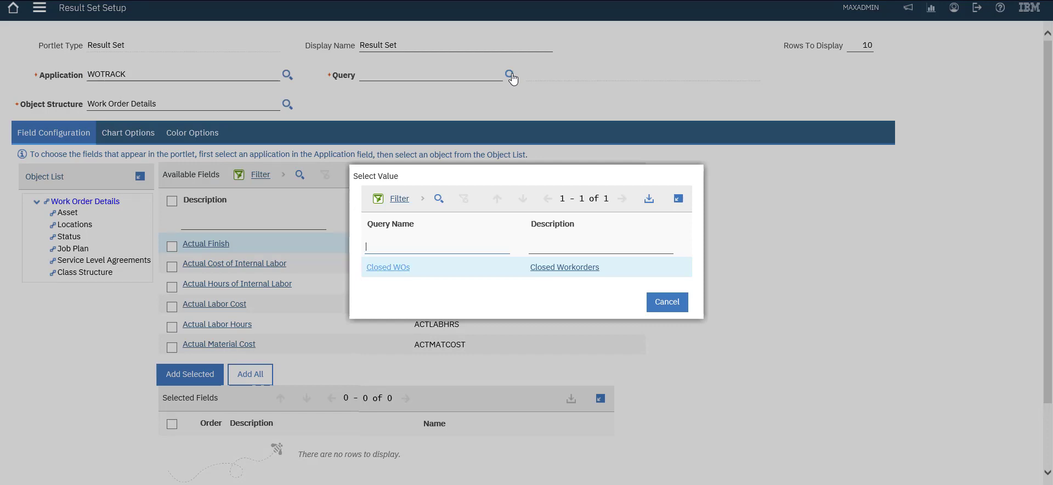
{"action": "left_click", "coordinate": [387, 267]}
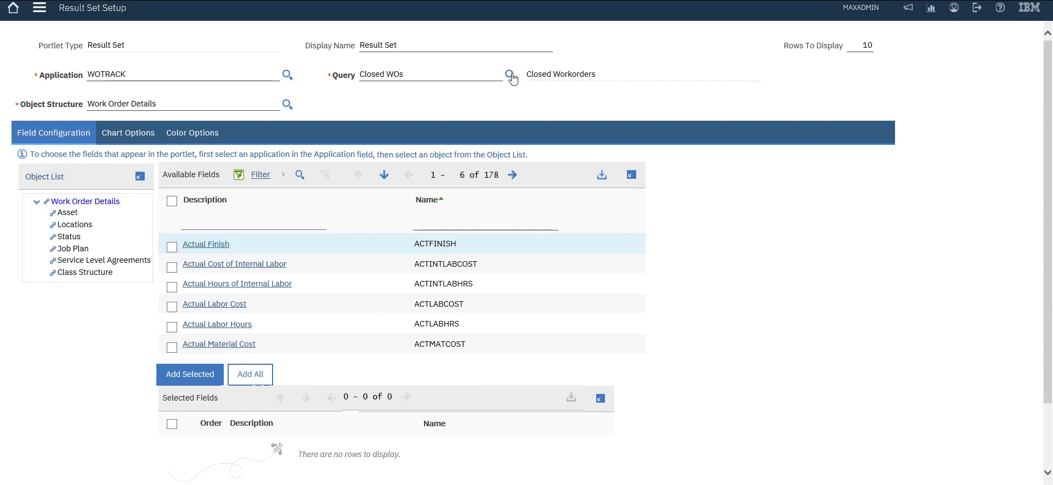
{"action": "left_click", "coordinate": [252, 222]}
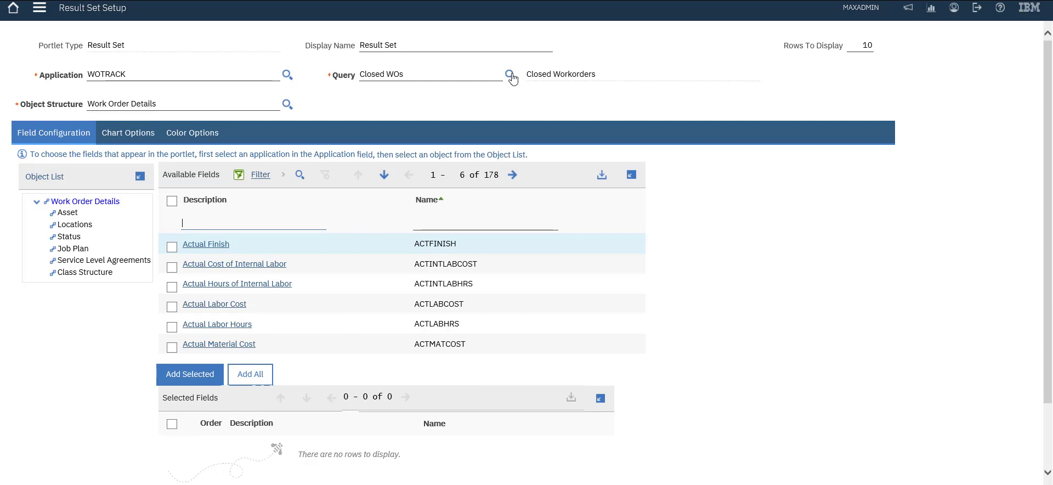
Step: Filter available fields by 'stat' and add Status (STATUS) to the selected fields
{"action": "type", "text": "de"}
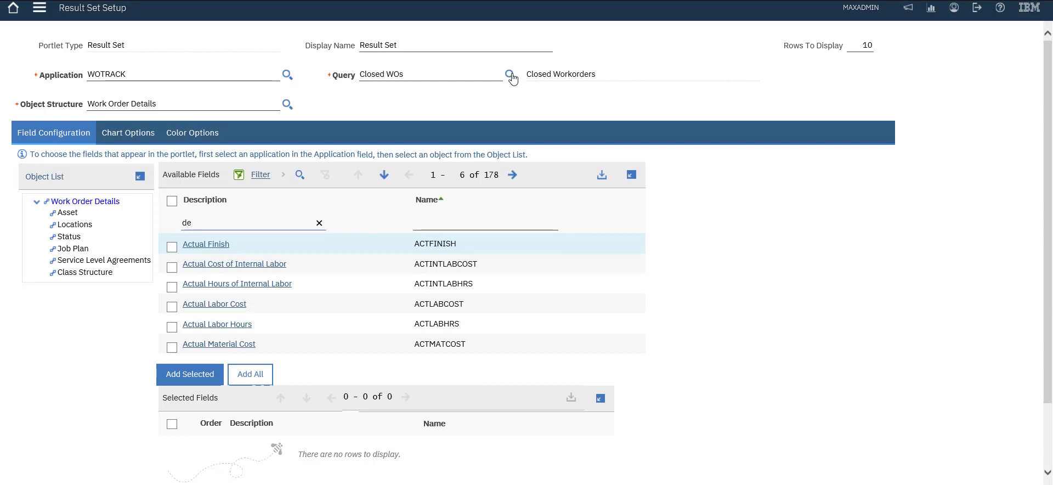
{"action": "type", "text": "stat"}
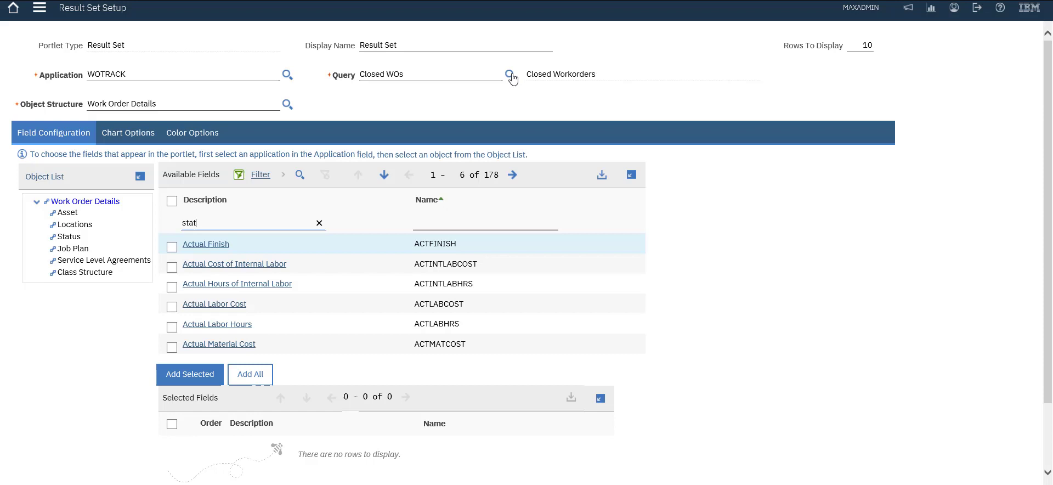
{"action": "left_click", "coordinate": [509, 74]}
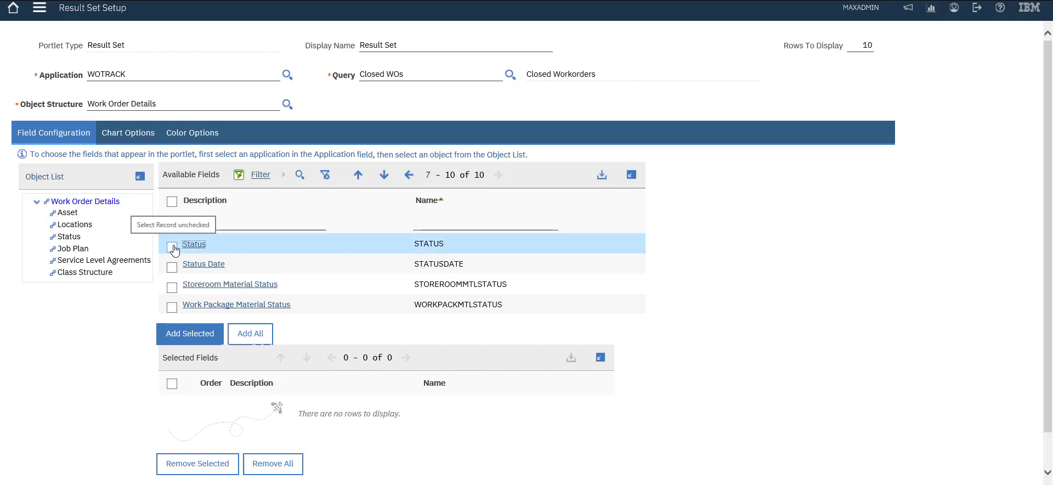
{"action": "type", "text": "stat"}
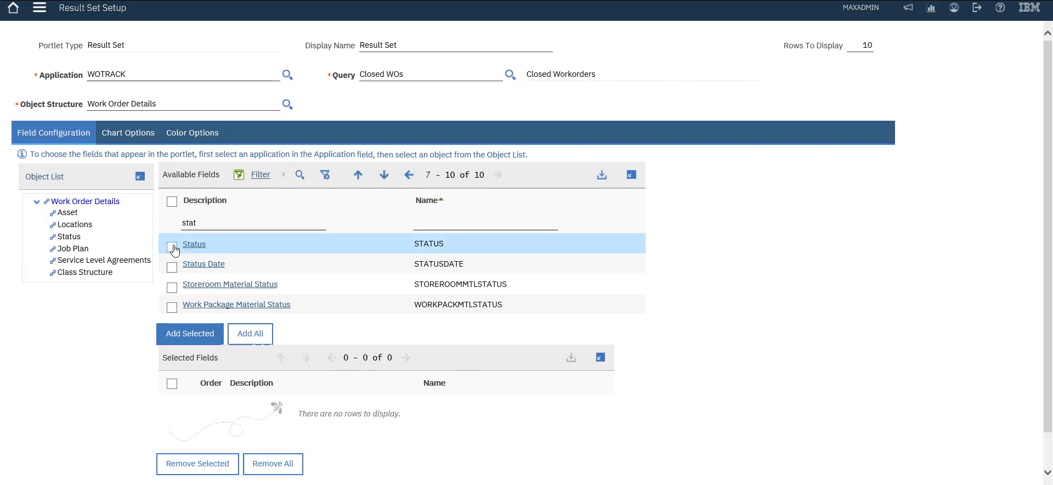
{"action": "left_click", "coordinate": [172, 248]}
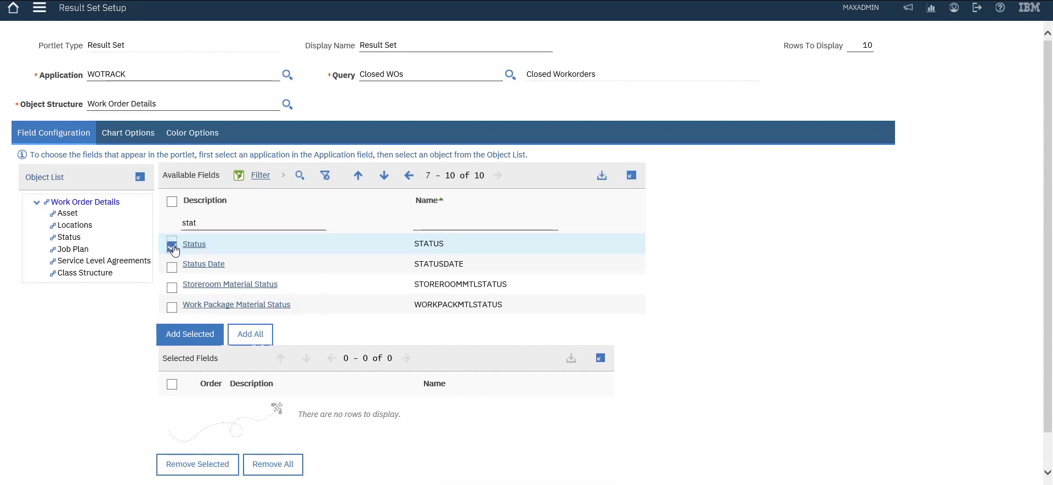
{"action": "left_click", "coordinate": [190, 334]}
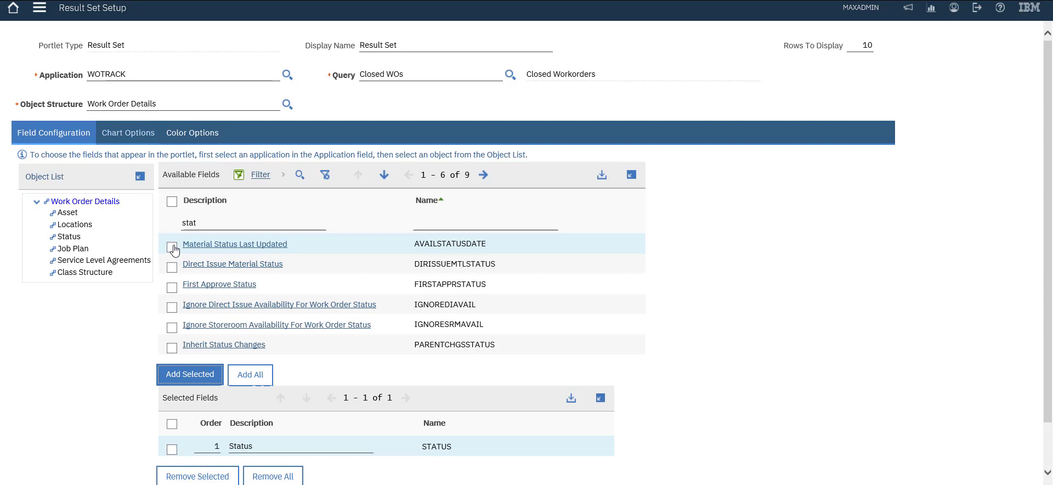
{"action": "left_click", "coordinate": [128, 132]}
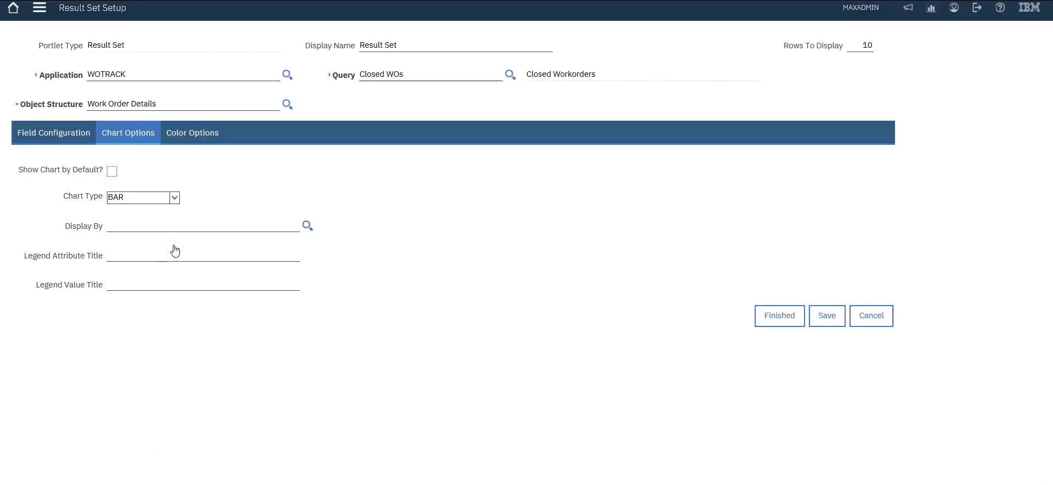
Step: Set Display By to STATUS with Show Chart by Default, and finish the portlet setup
{"action": "left_click", "coordinate": [307, 224]}
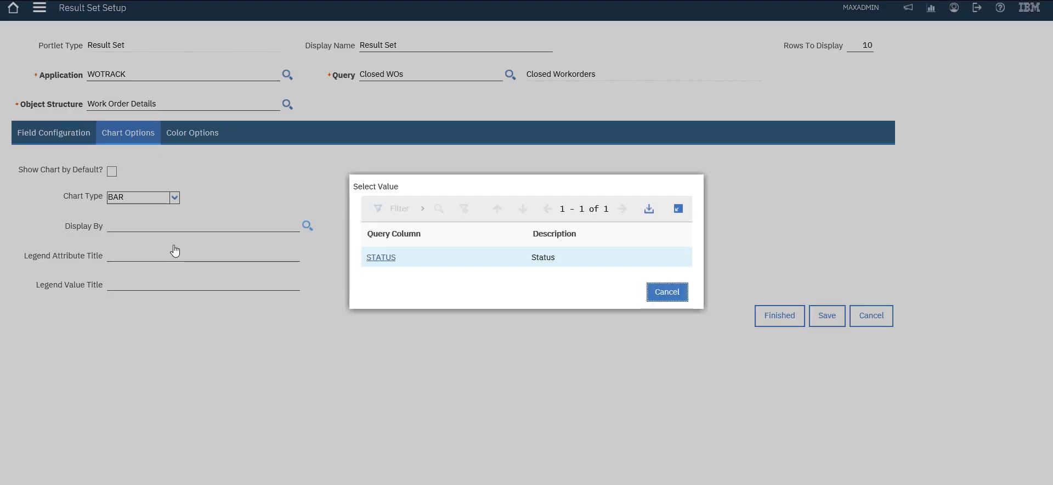
{"action": "left_click", "coordinate": [381, 256]}
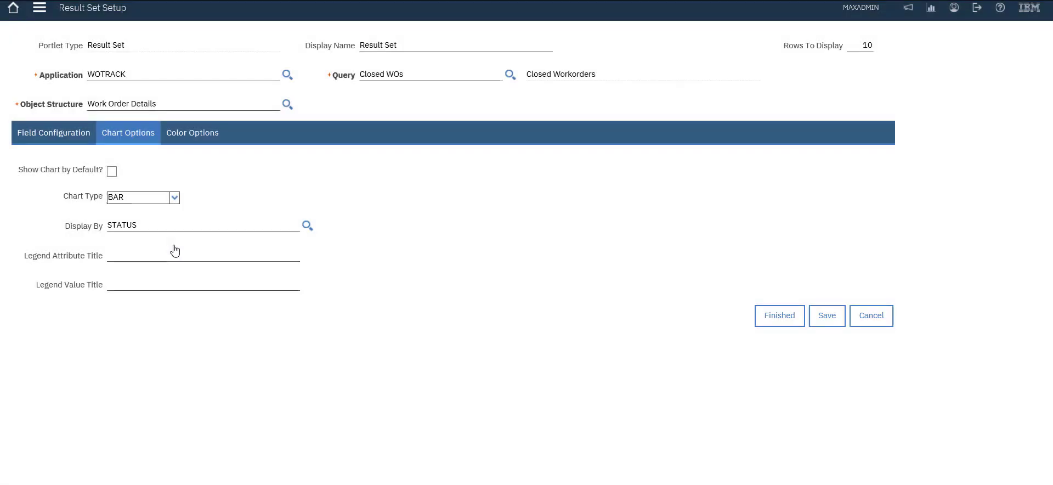
{"action": "left_click", "coordinate": [202, 225]}
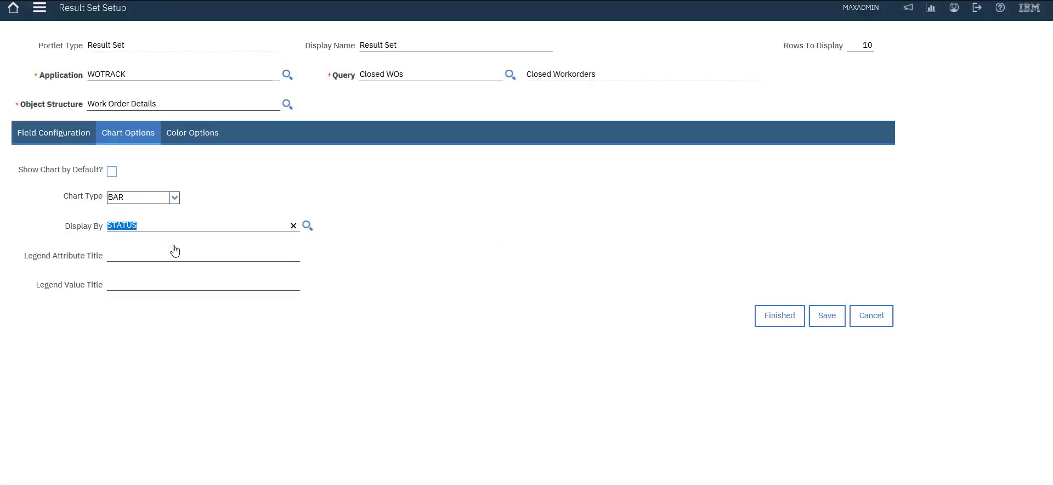
{"action": "left_click", "coordinate": [112, 170]}
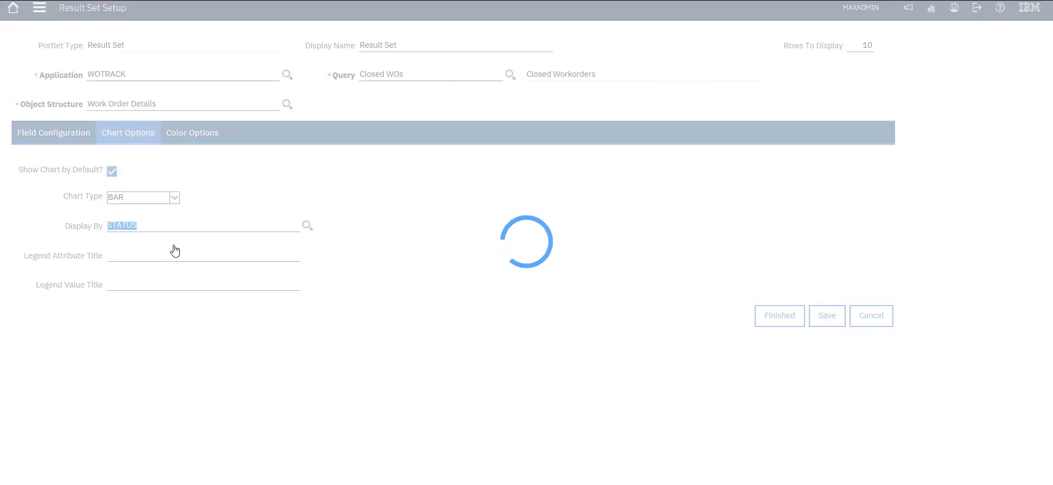
{"action": "left_click", "coordinate": [779, 316]}
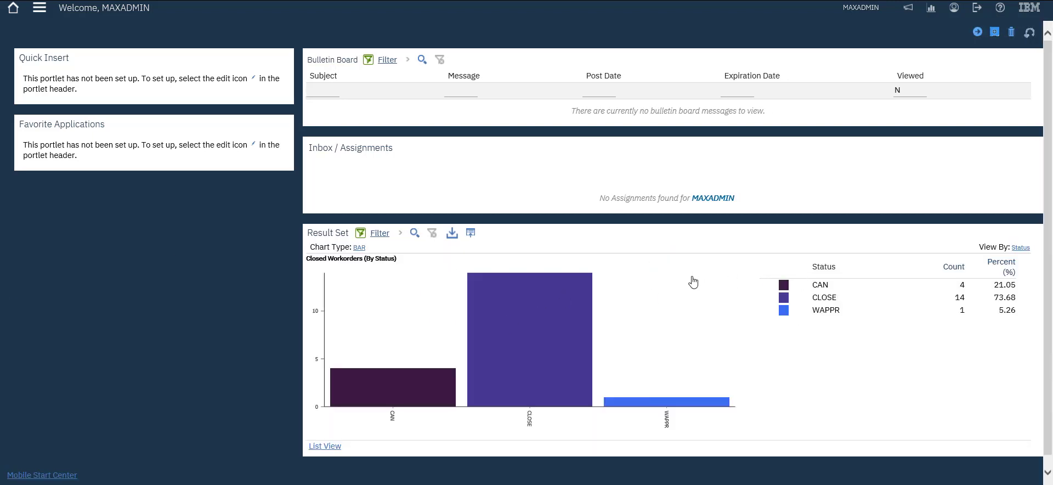
{"action": "mouse_move", "coordinate": [907, 316]}
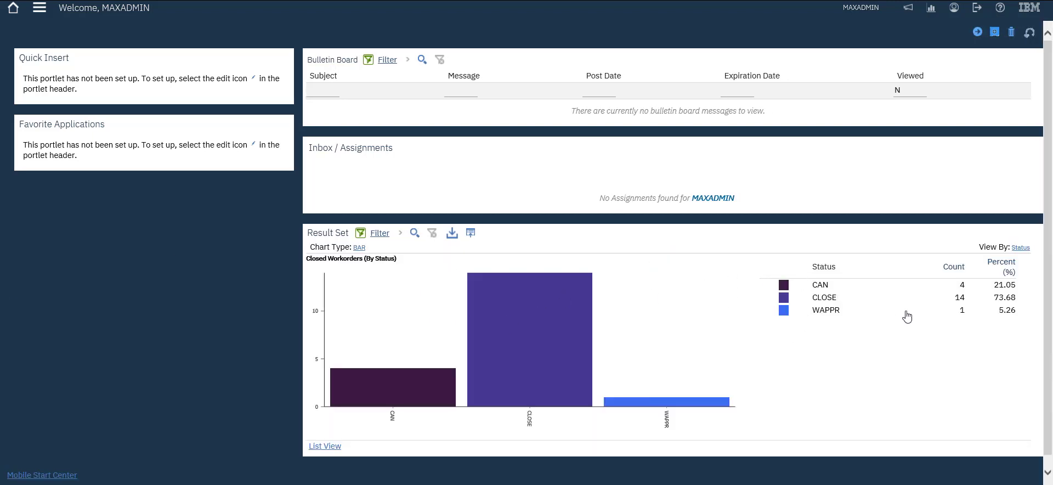
{"action": "mouse_move", "coordinate": [774, 343]}
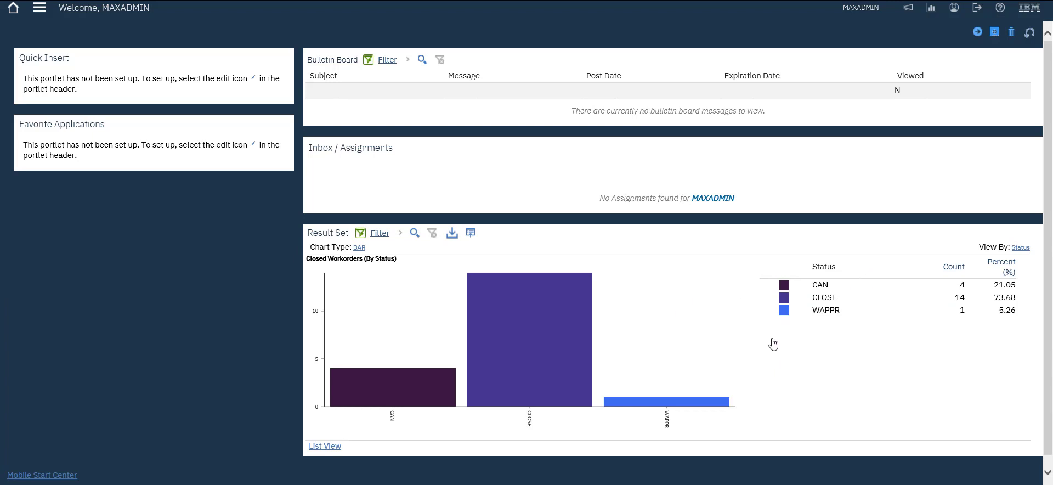
{"action": "mouse_move", "coordinate": [775, 345]}
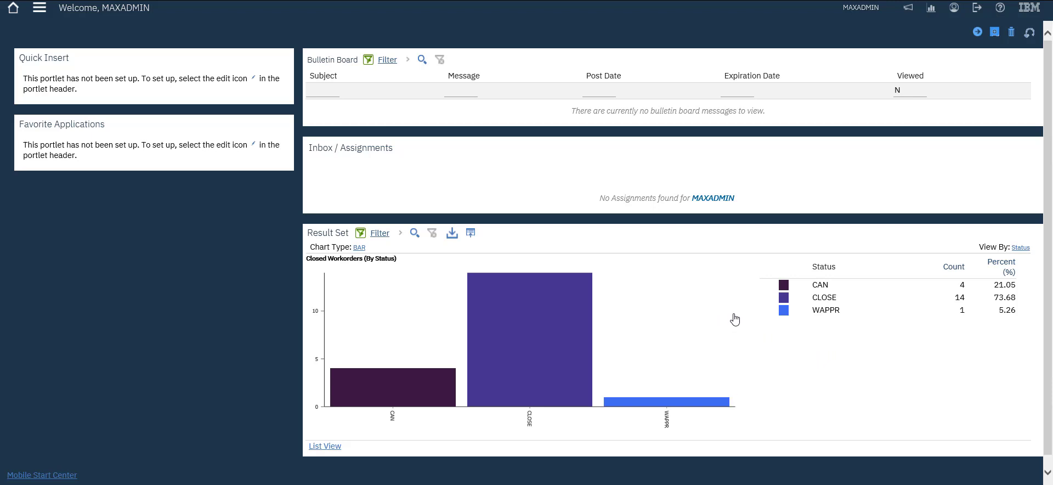
{"action": "mouse_move", "coordinate": [813, 283]}
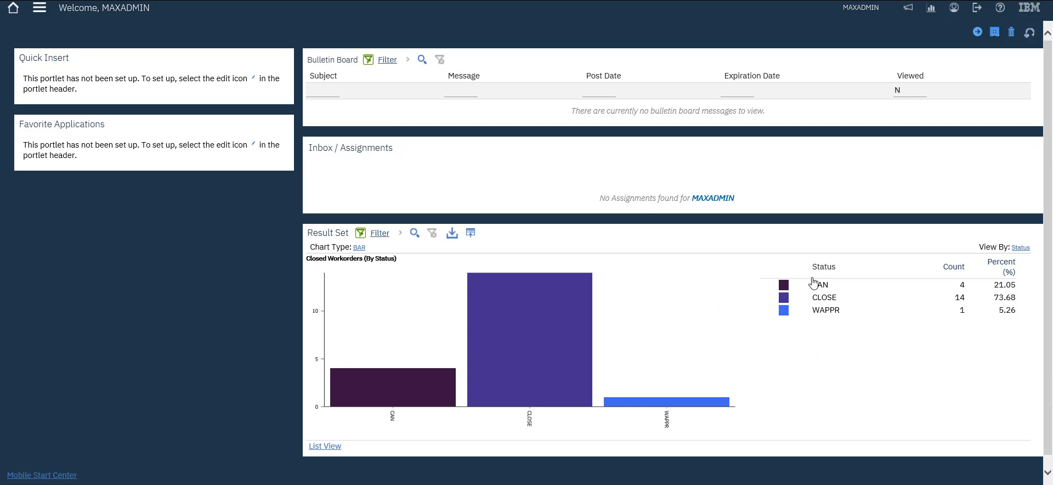
{"action": "mouse_move", "coordinate": [806, 318]}
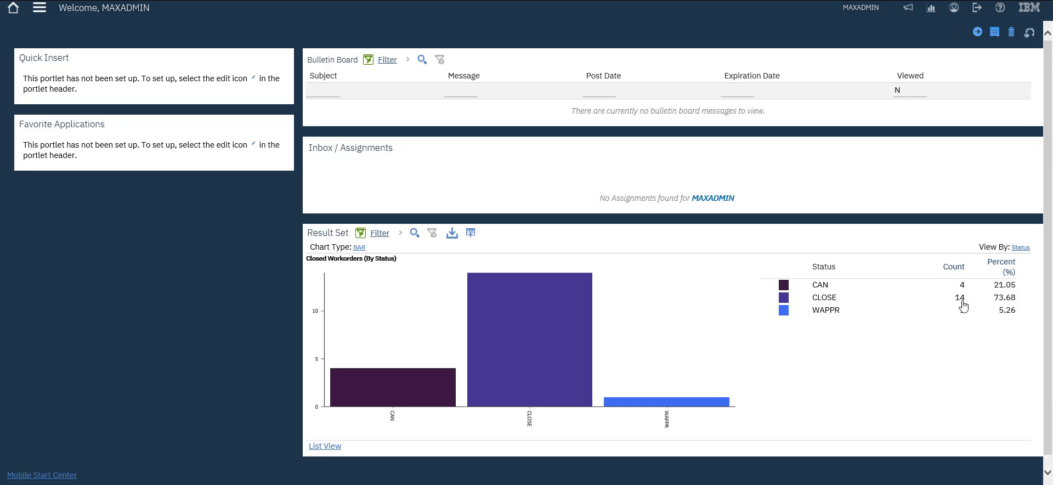
{"action": "mouse_move", "coordinate": [536, 260]}
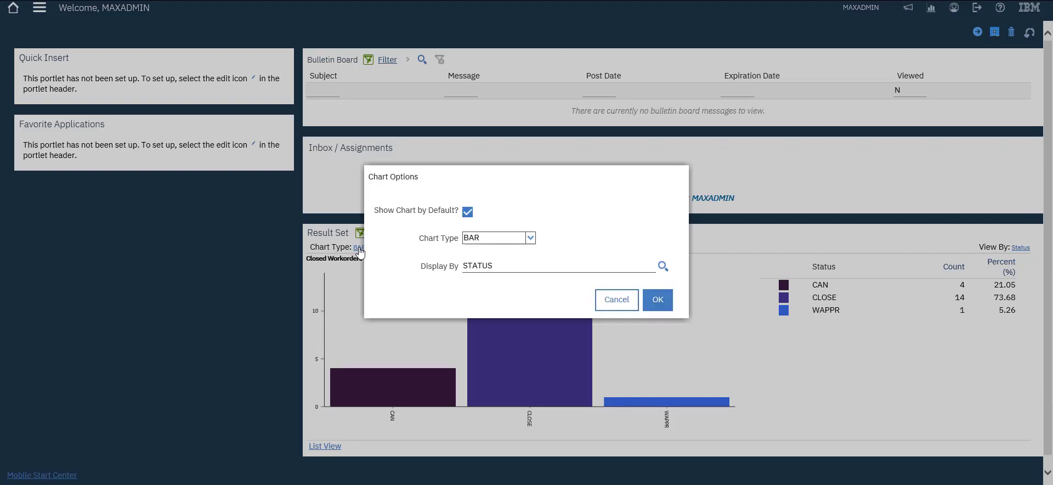
Step: Change the chart type to PIE and drill into the CLOSE slice's 14 work orders
{"action": "left_click", "coordinate": [530, 237]}
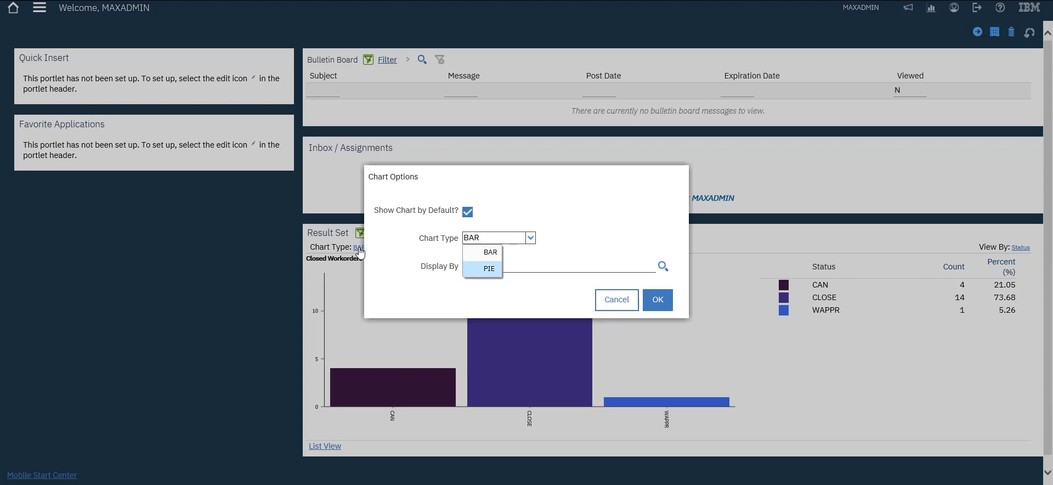
{"action": "left_click", "coordinate": [489, 267]}
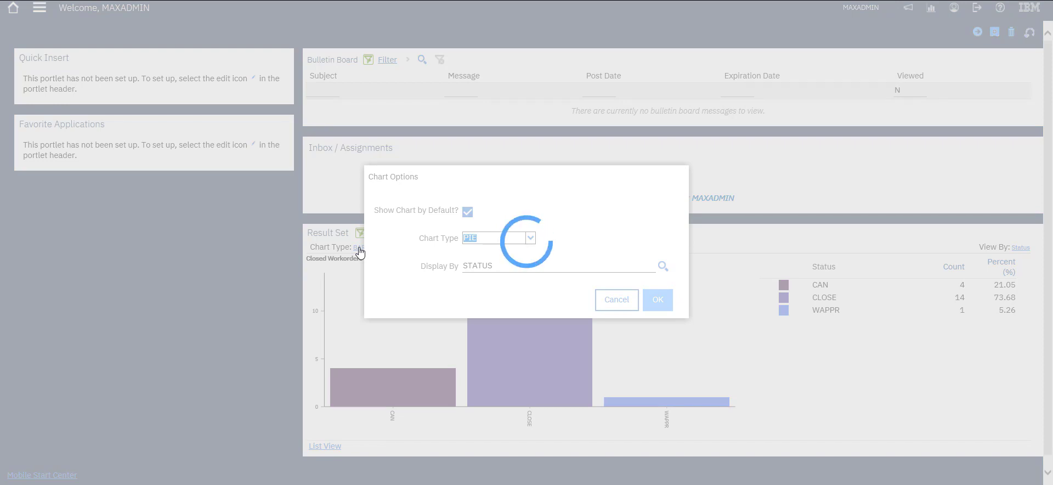
{"action": "left_click", "coordinate": [658, 299]}
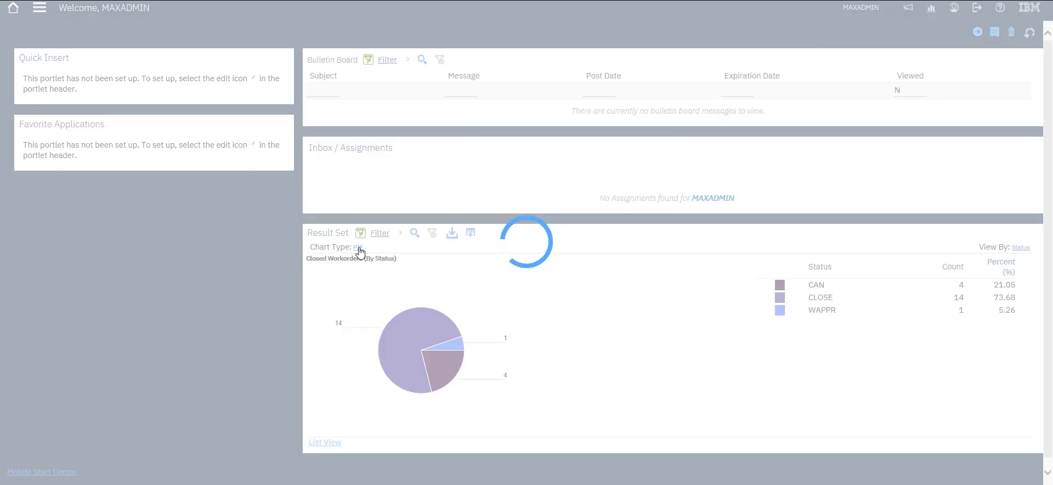
{"action": "left_click", "coordinate": [325, 442]}
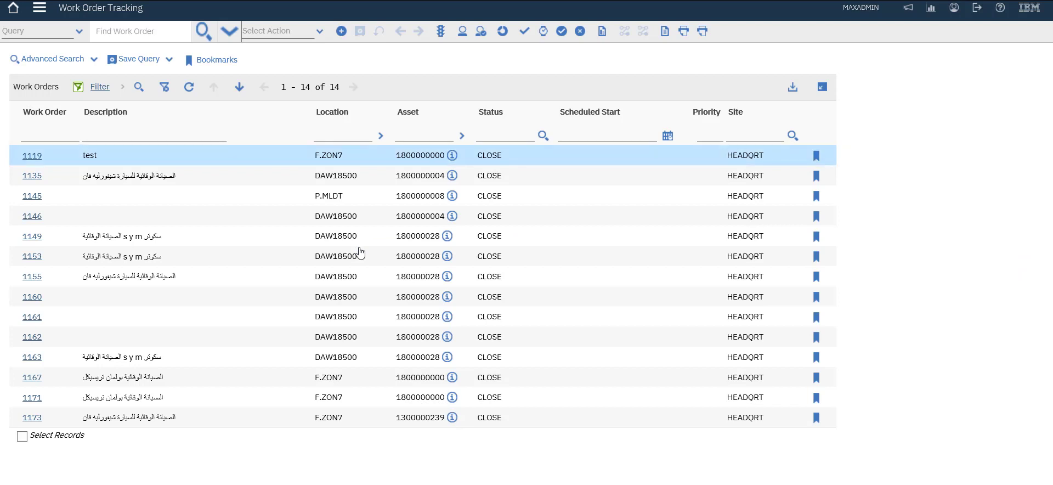
Step: Return from the closed work orders list to the Start Center
{"action": "left_click", "coordinate": [51, 133]}
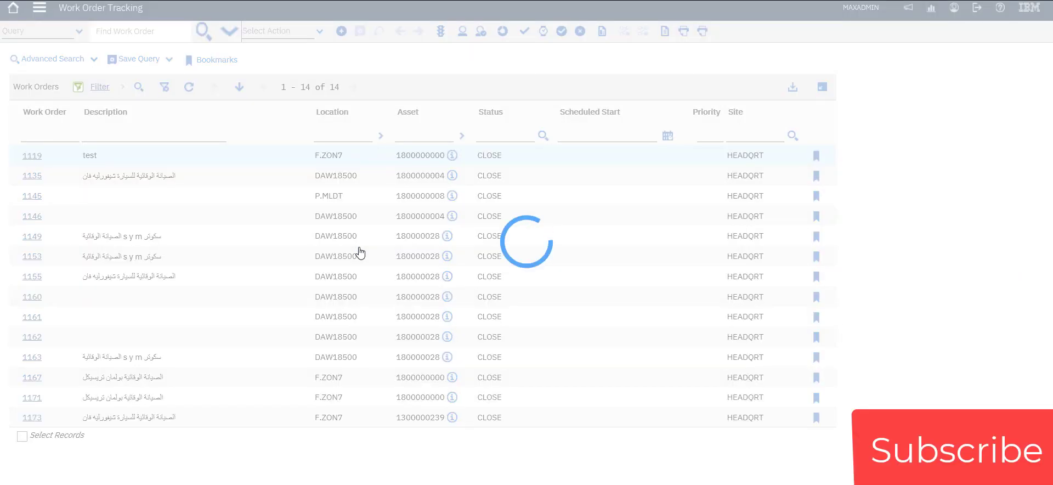
{"action": "left_click", "coordinate": [12, 8]}
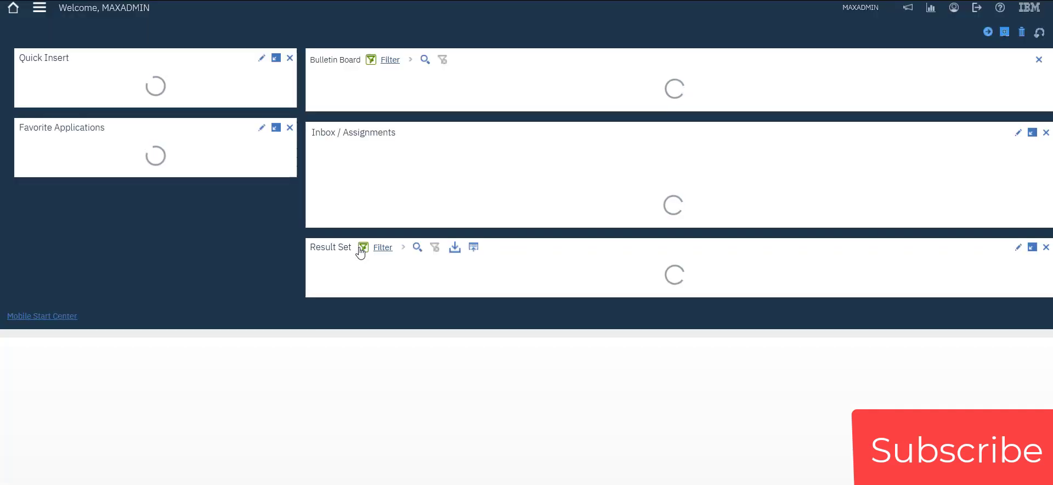